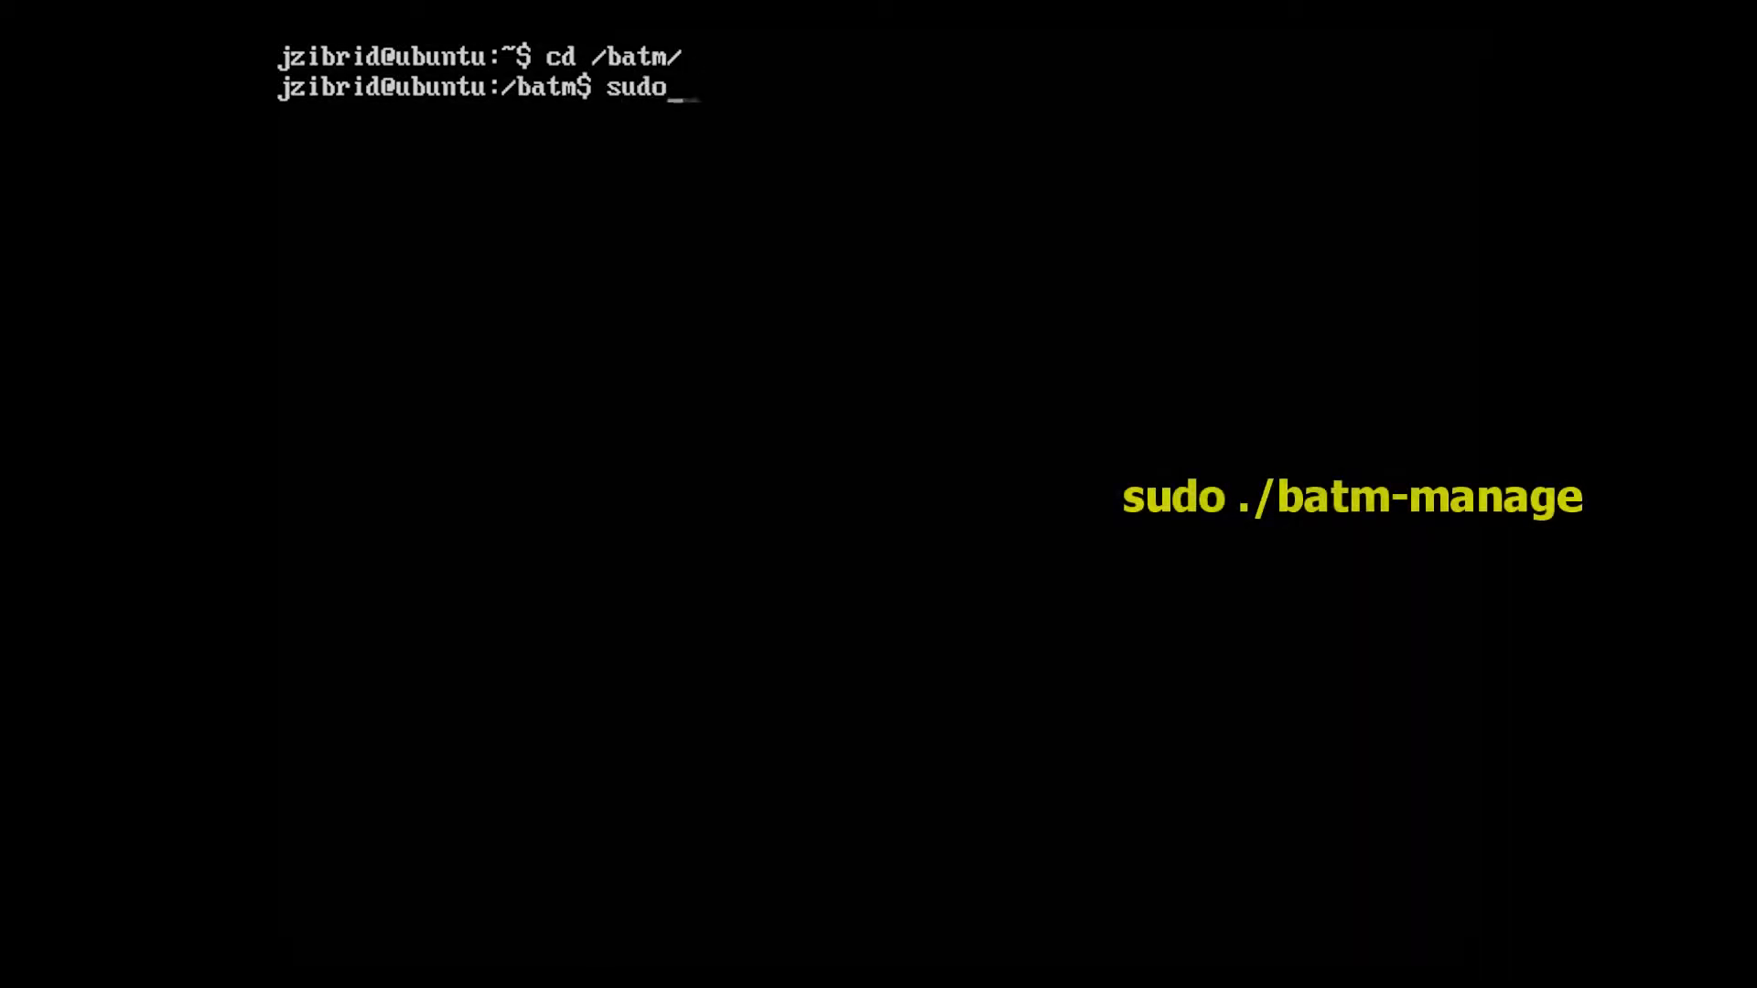
# Run sudo ./batm-manage and authenticate to list the BATM Server Management commands
pyautogui.write('./batm-manage')
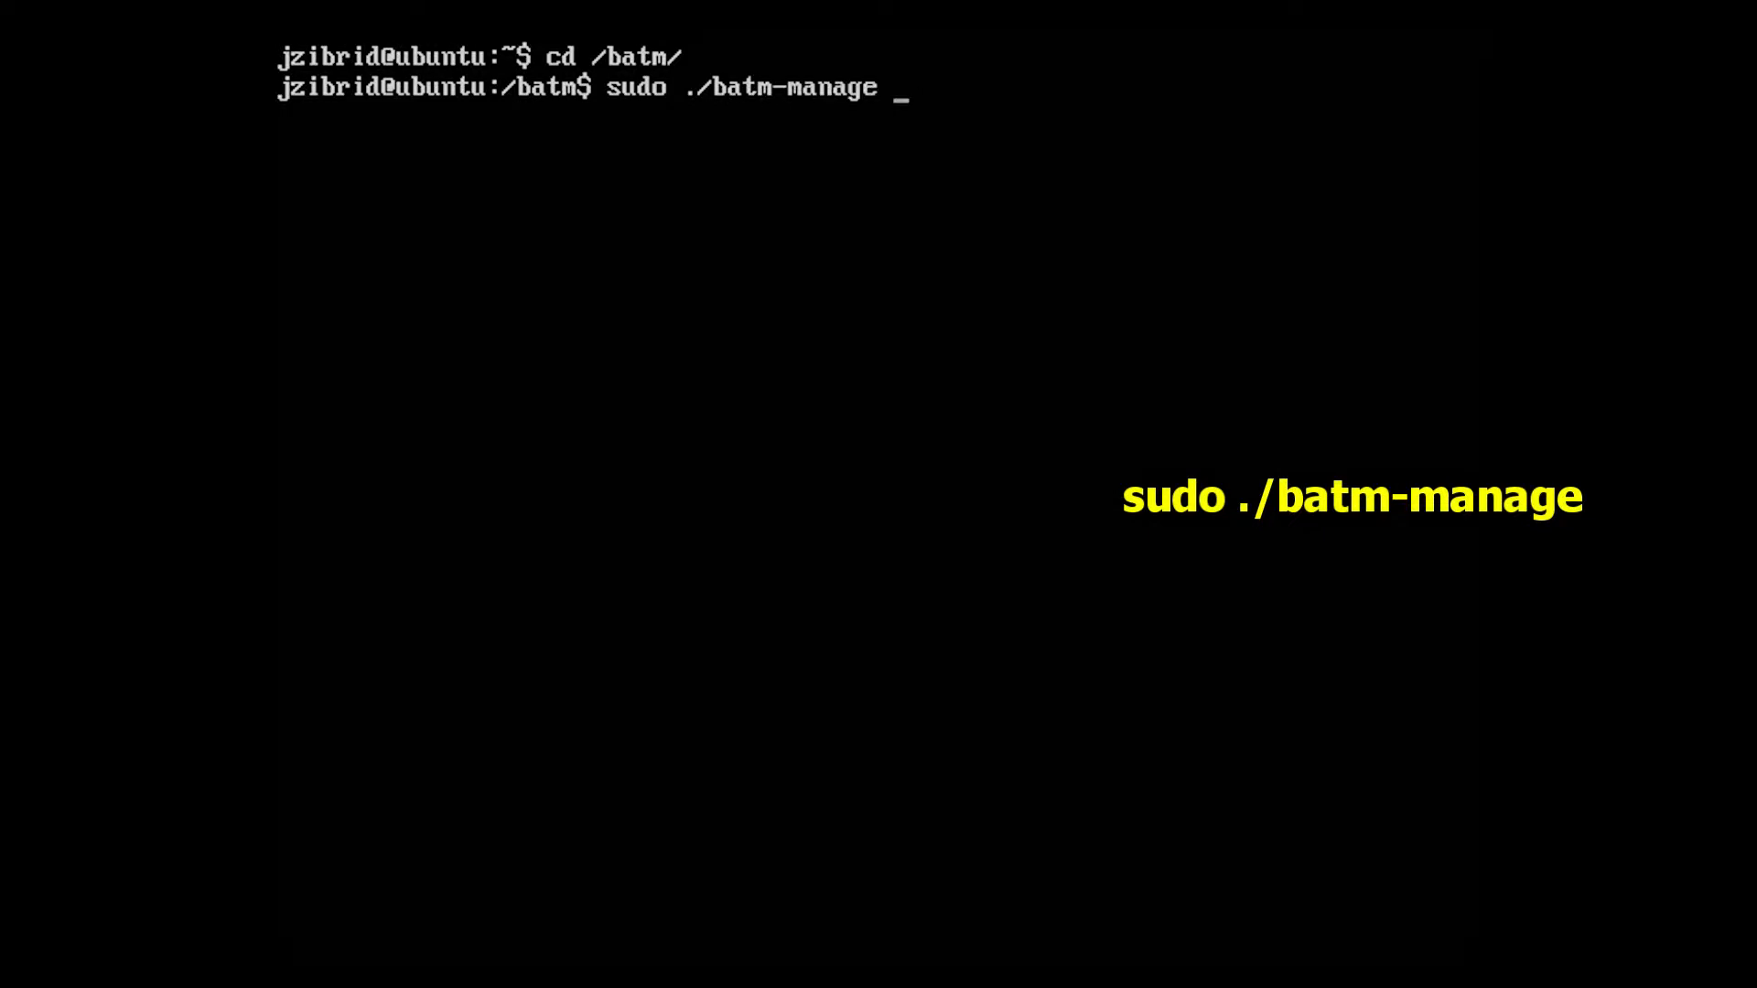
pyautogui.press('Return')
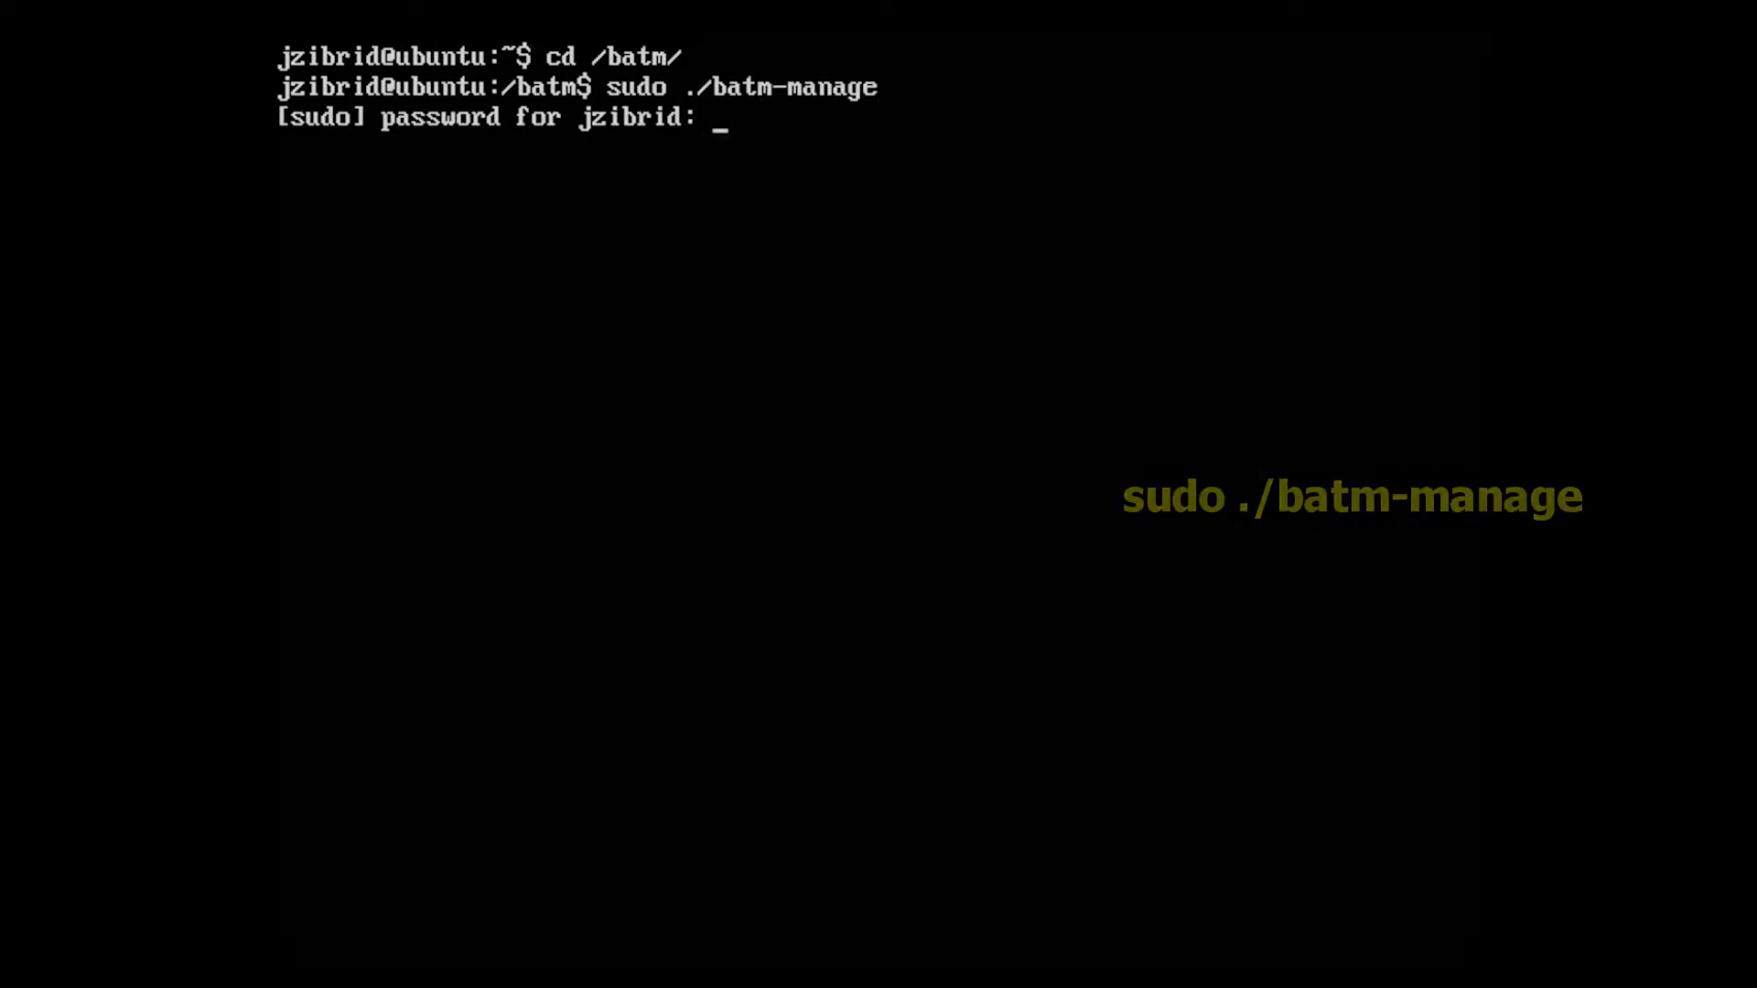
pyautogui.press('Return')
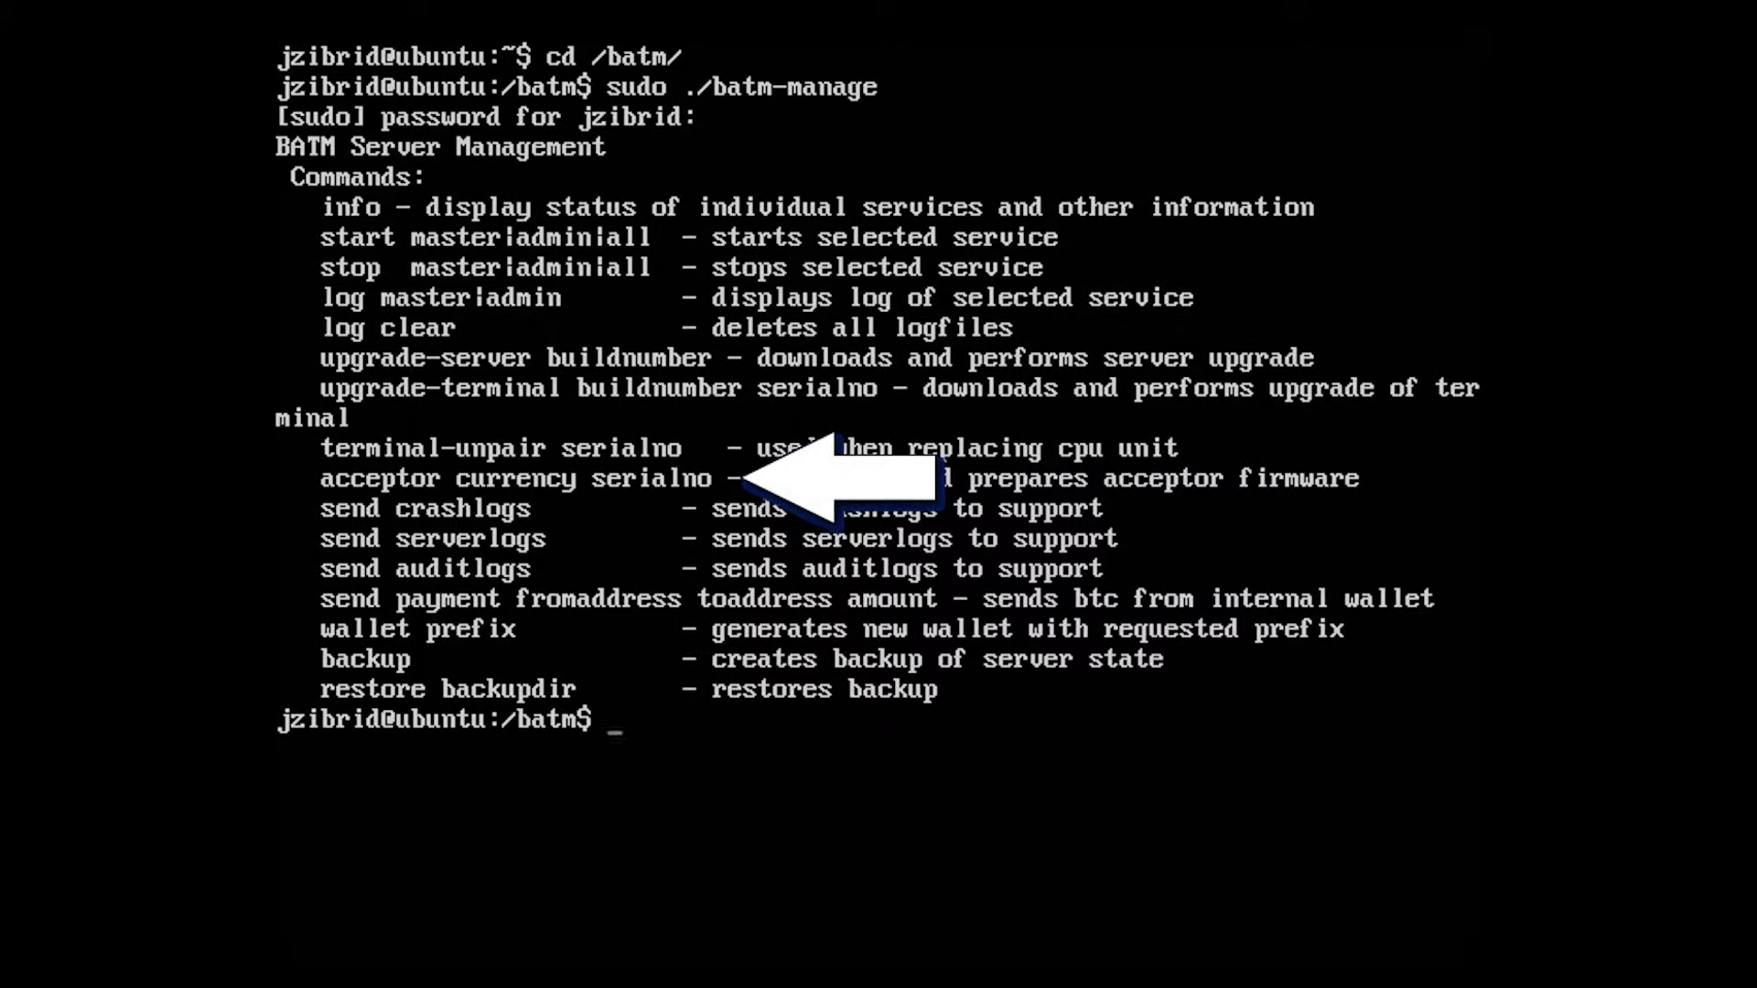
# Run sudo ./batm-manage acceptor EUR BT100030 to prepare the EUR acceptor firmware
pyautogui.write('sudo ./batm-manage')
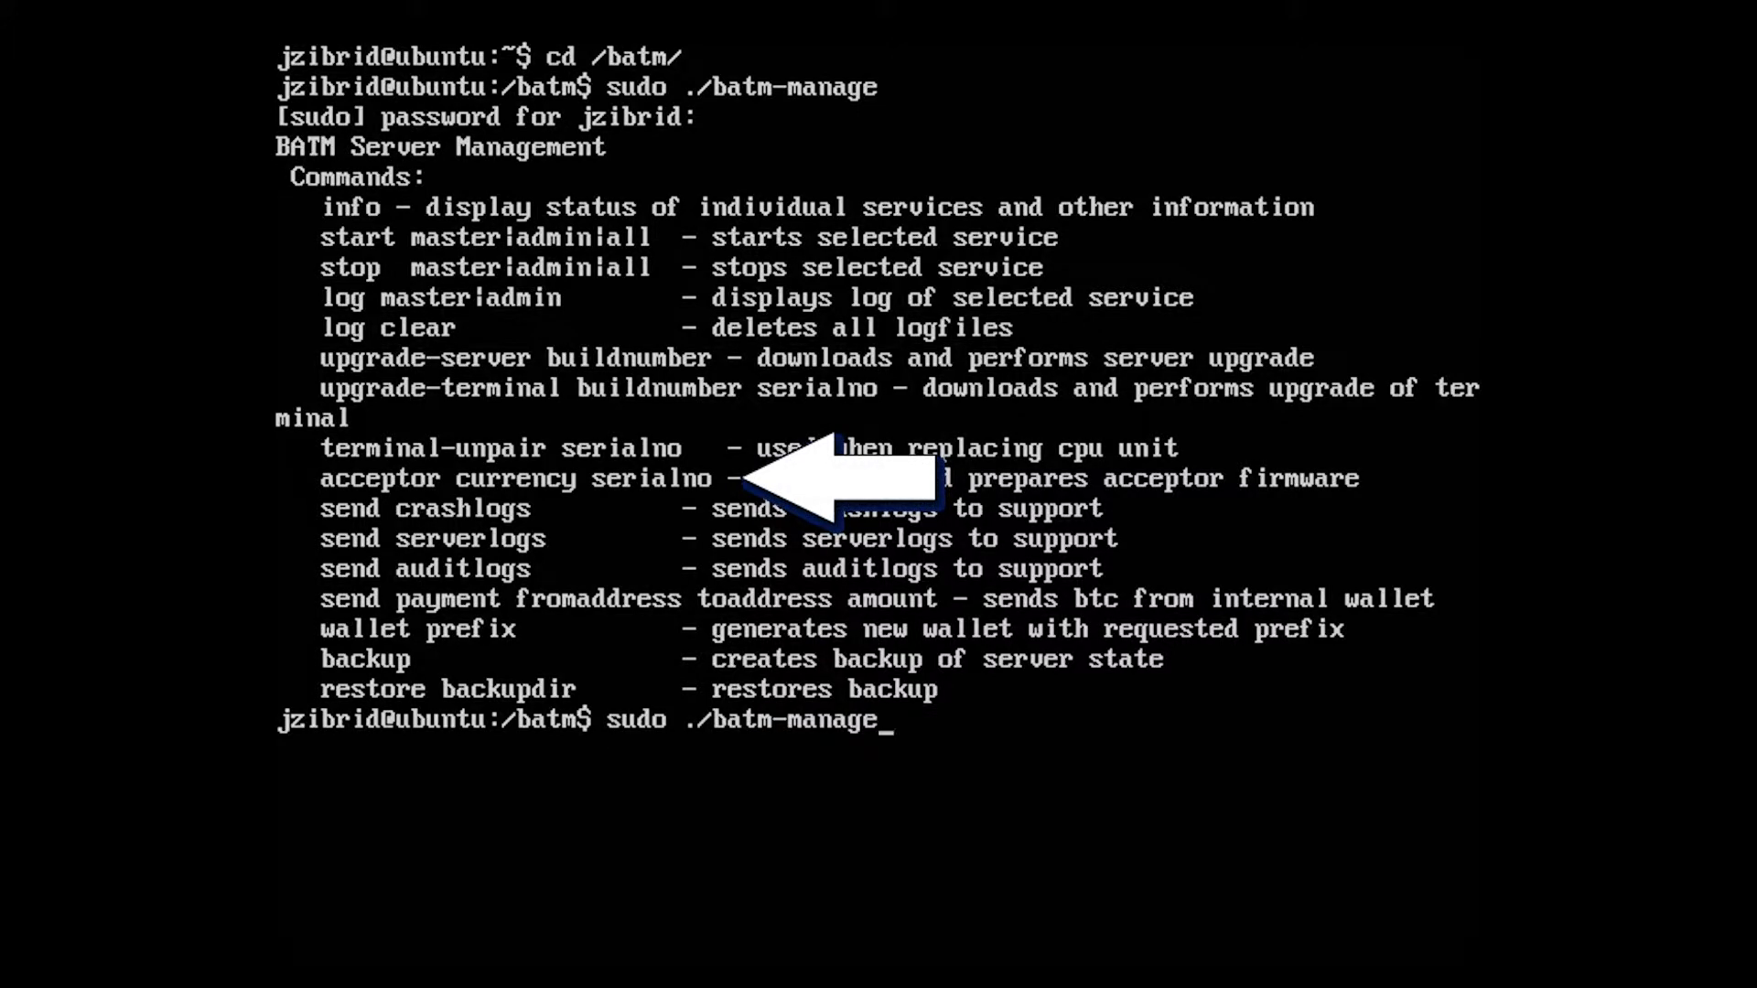
pyautogui.write('a')
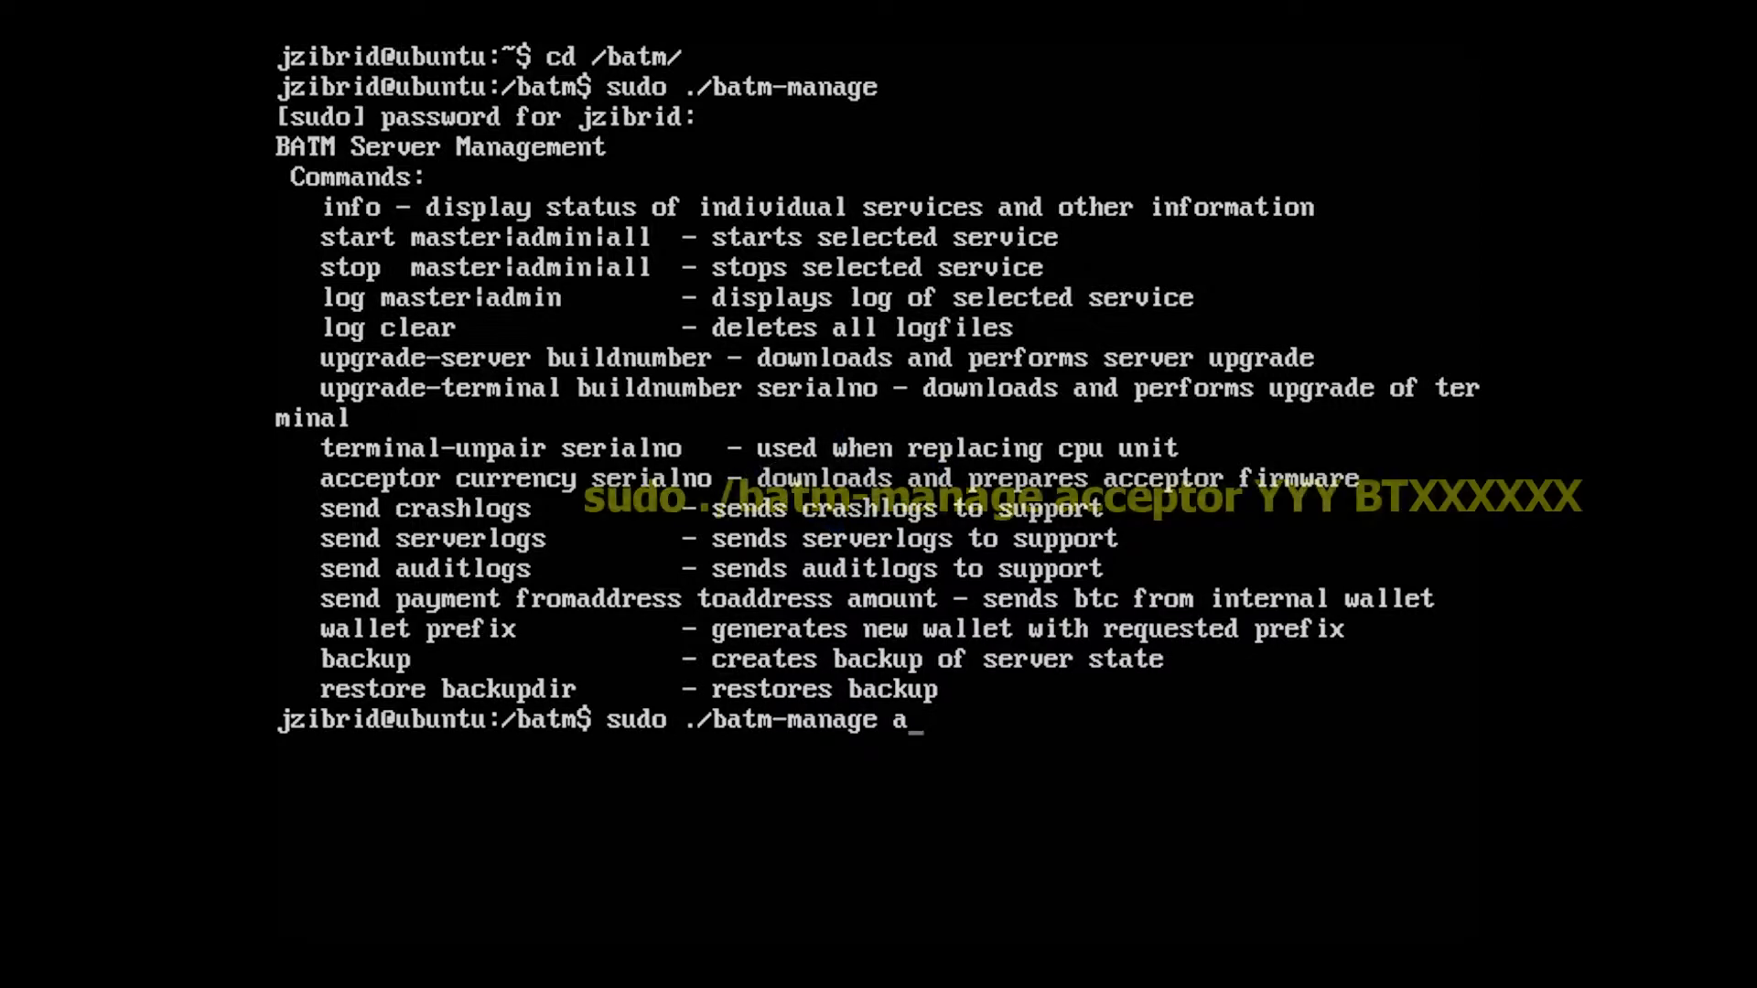
pyautogui.write('cceptor')
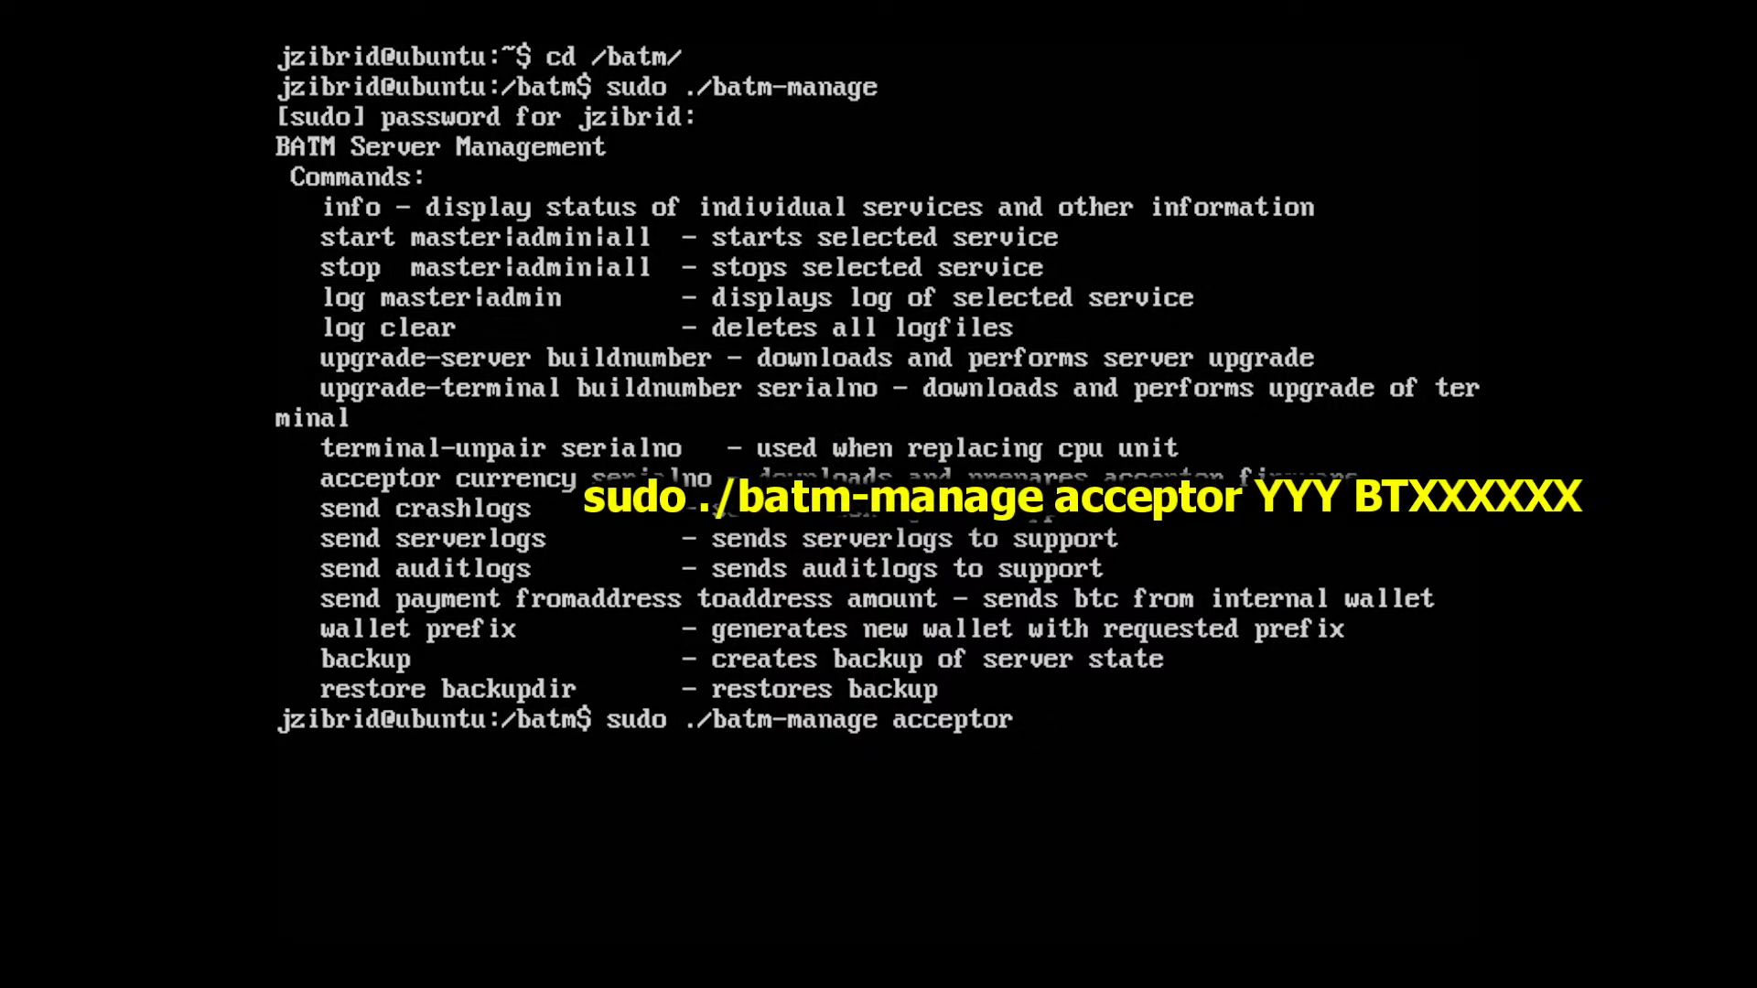
pyautogui.write('EUR')
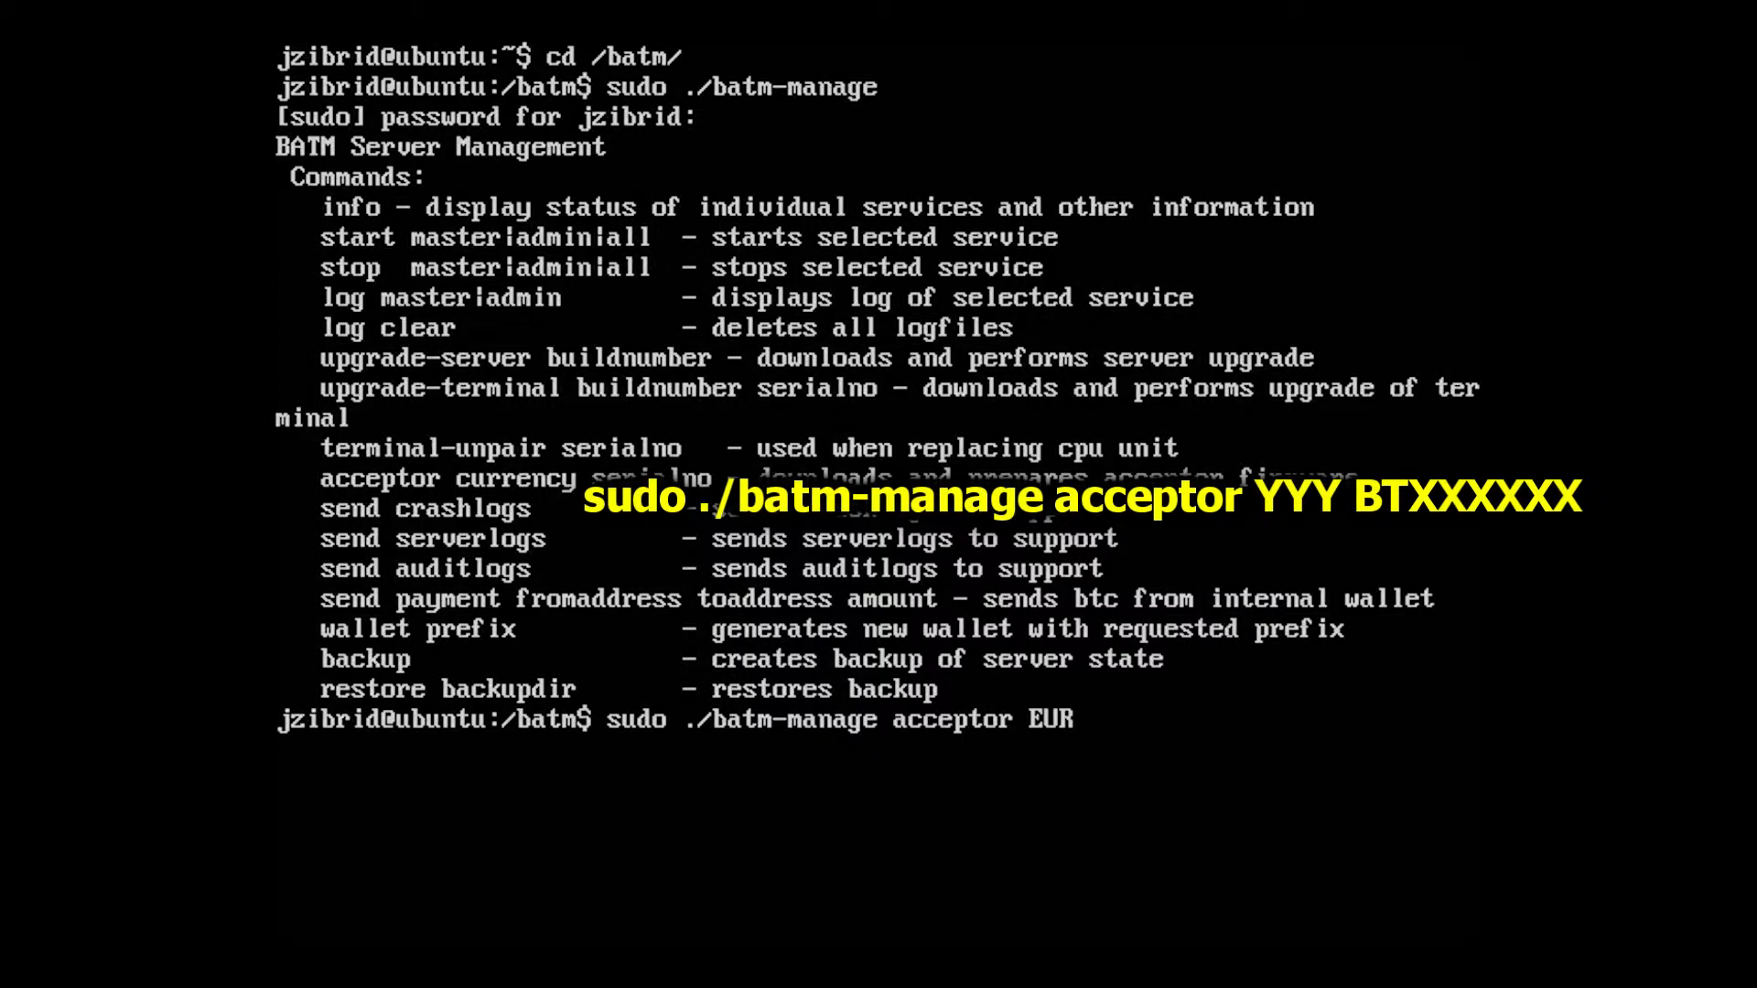
pyautogui.write('BT10')
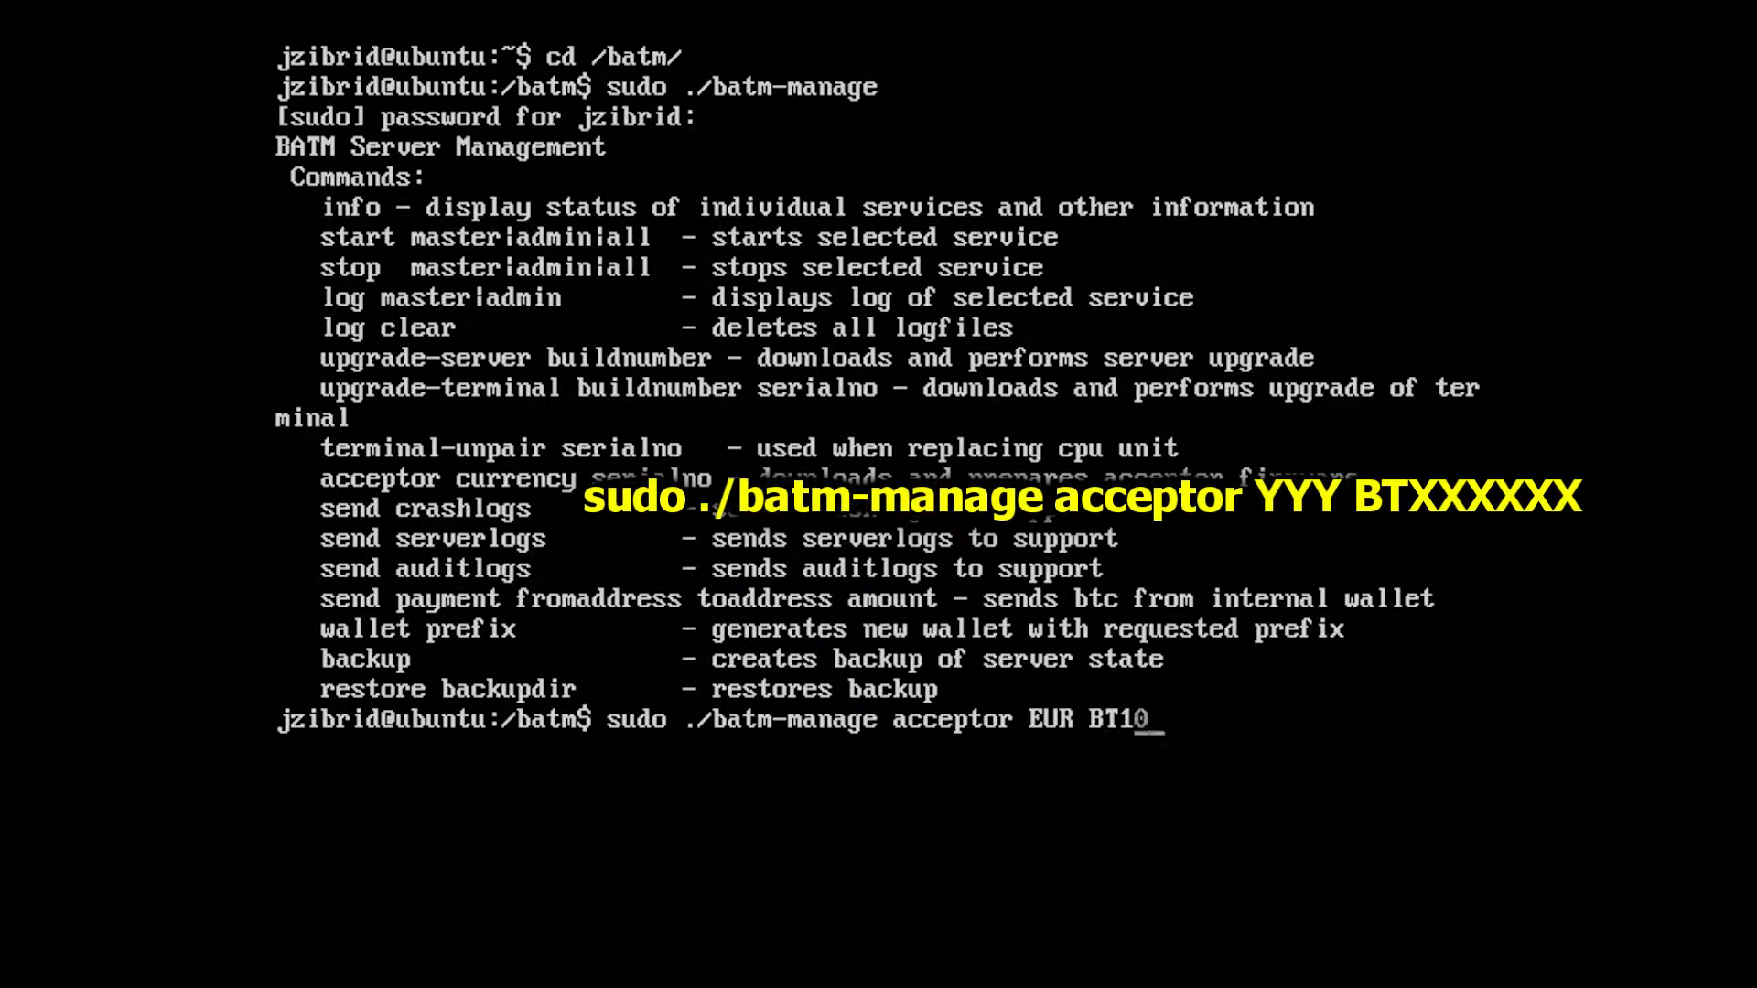
pyautogui.write('0030')
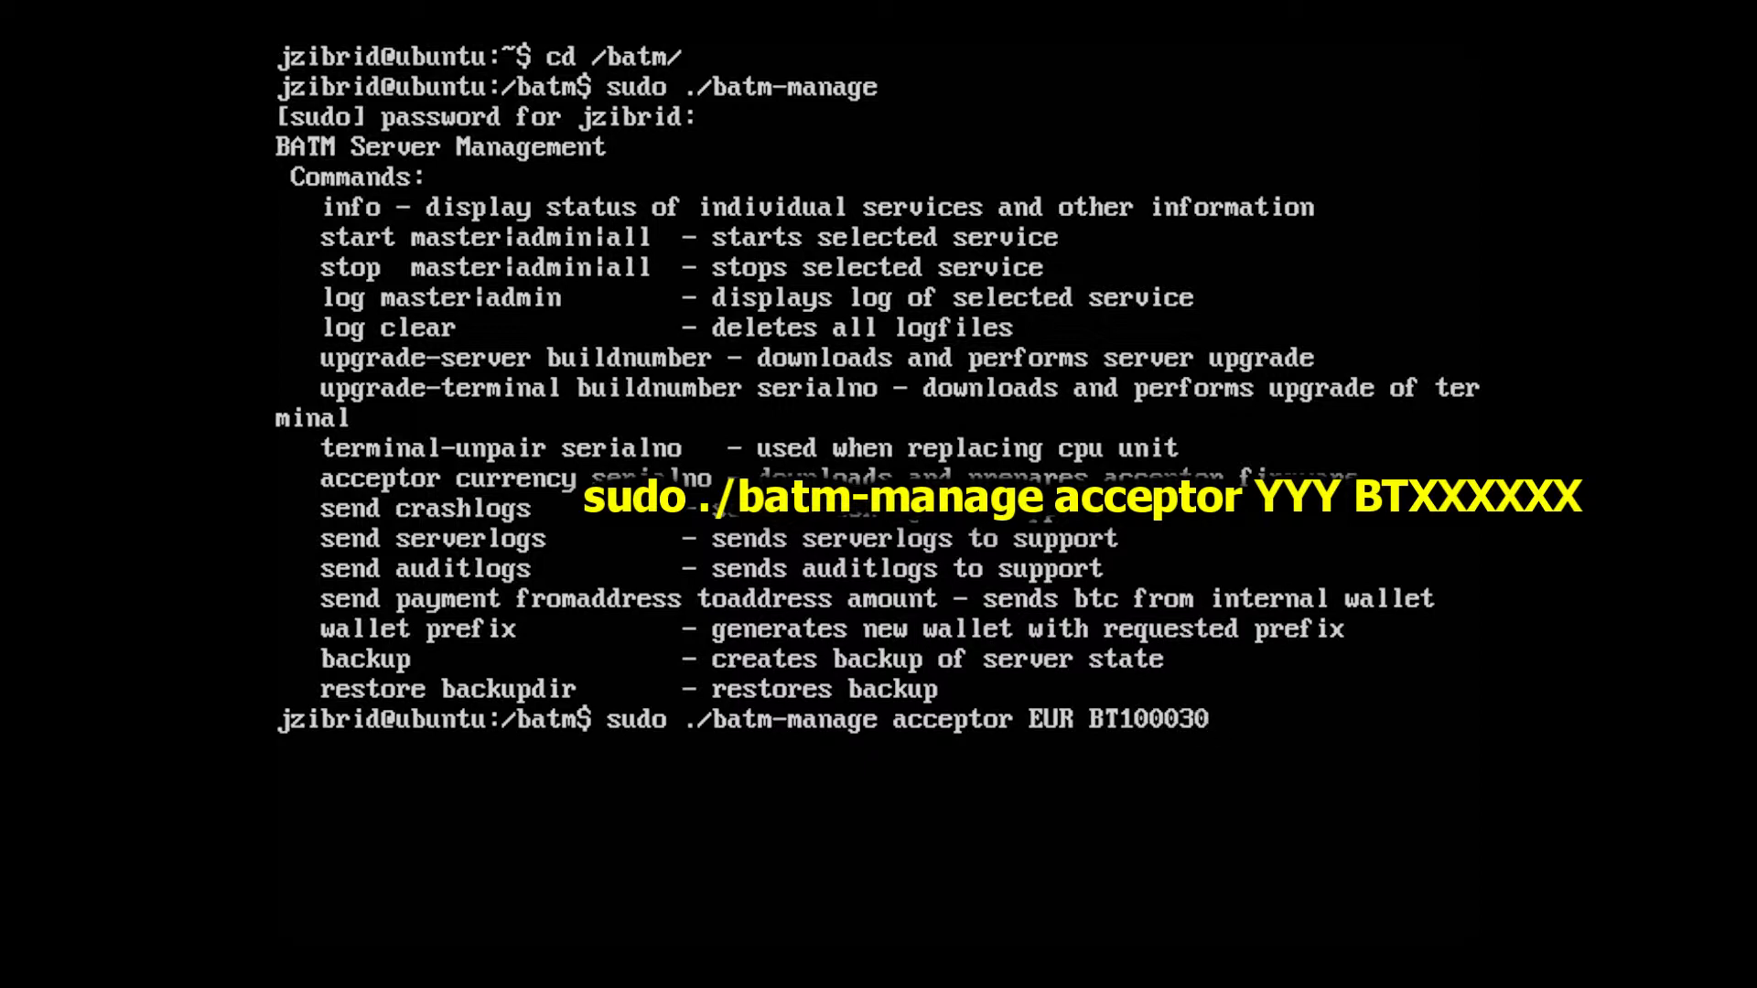
pyautogui.press('Return')
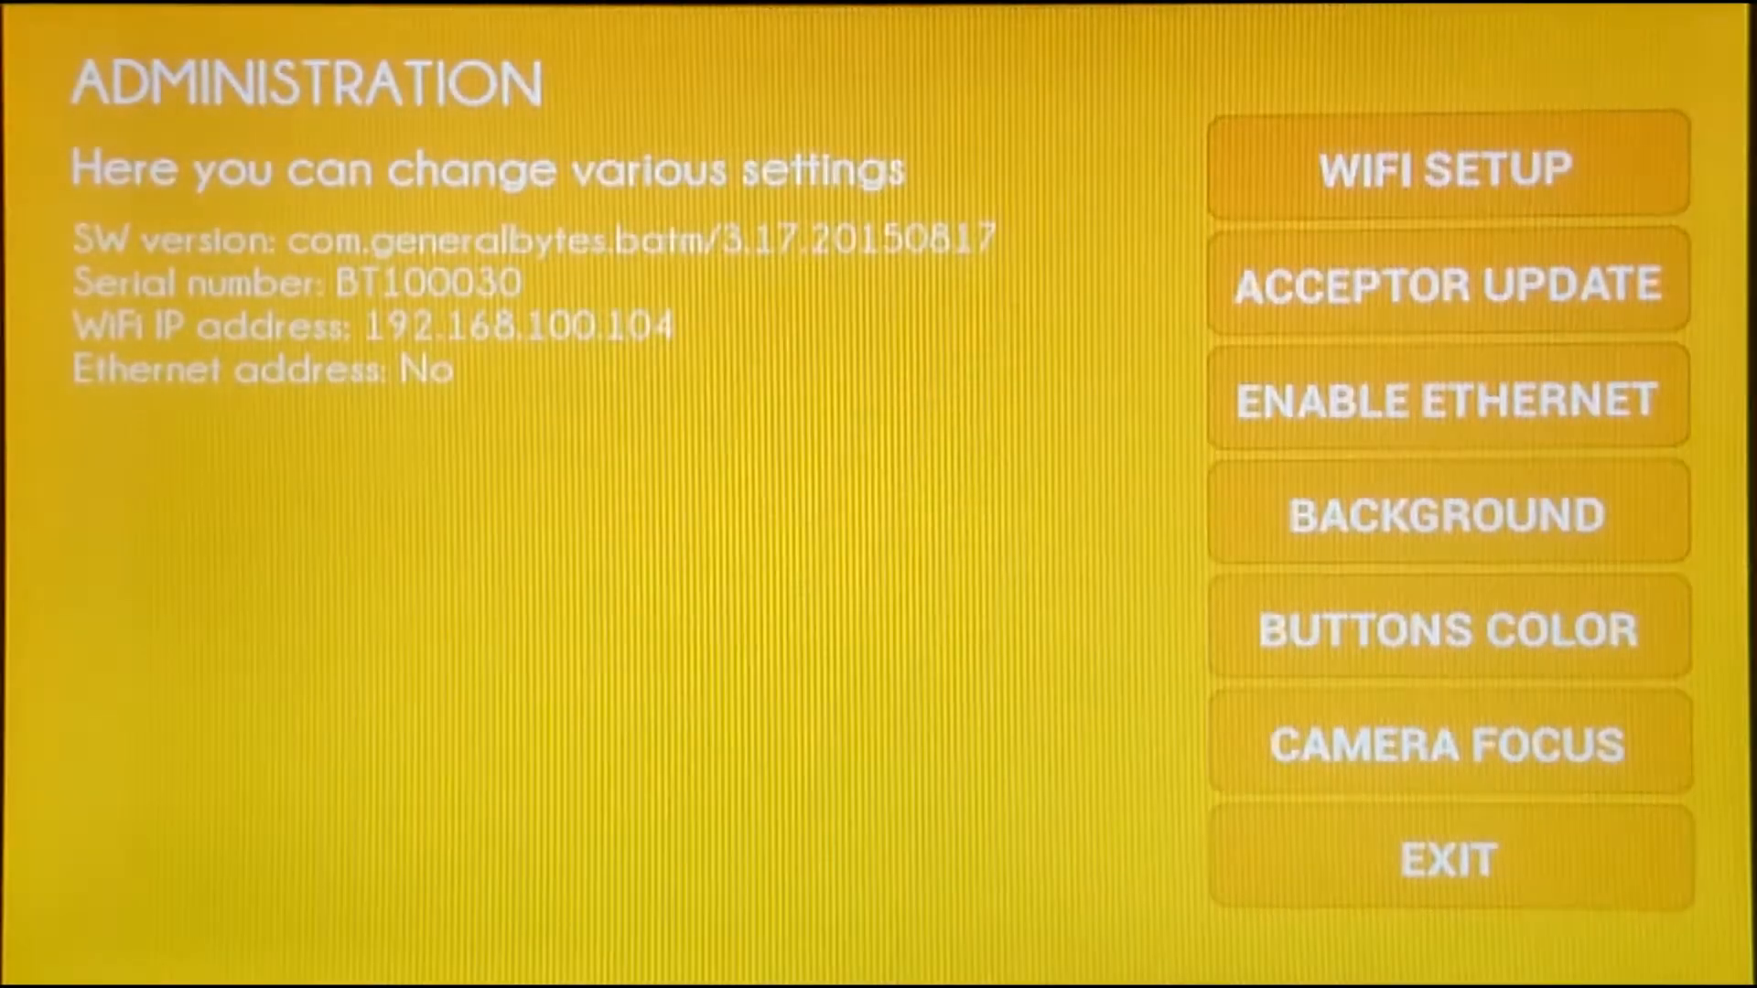
# Start ACCEPTOR UPDATE so terminal BT100030 installs the U(EUR5)10-SS firmware
pyautogui.click(1444, 284)
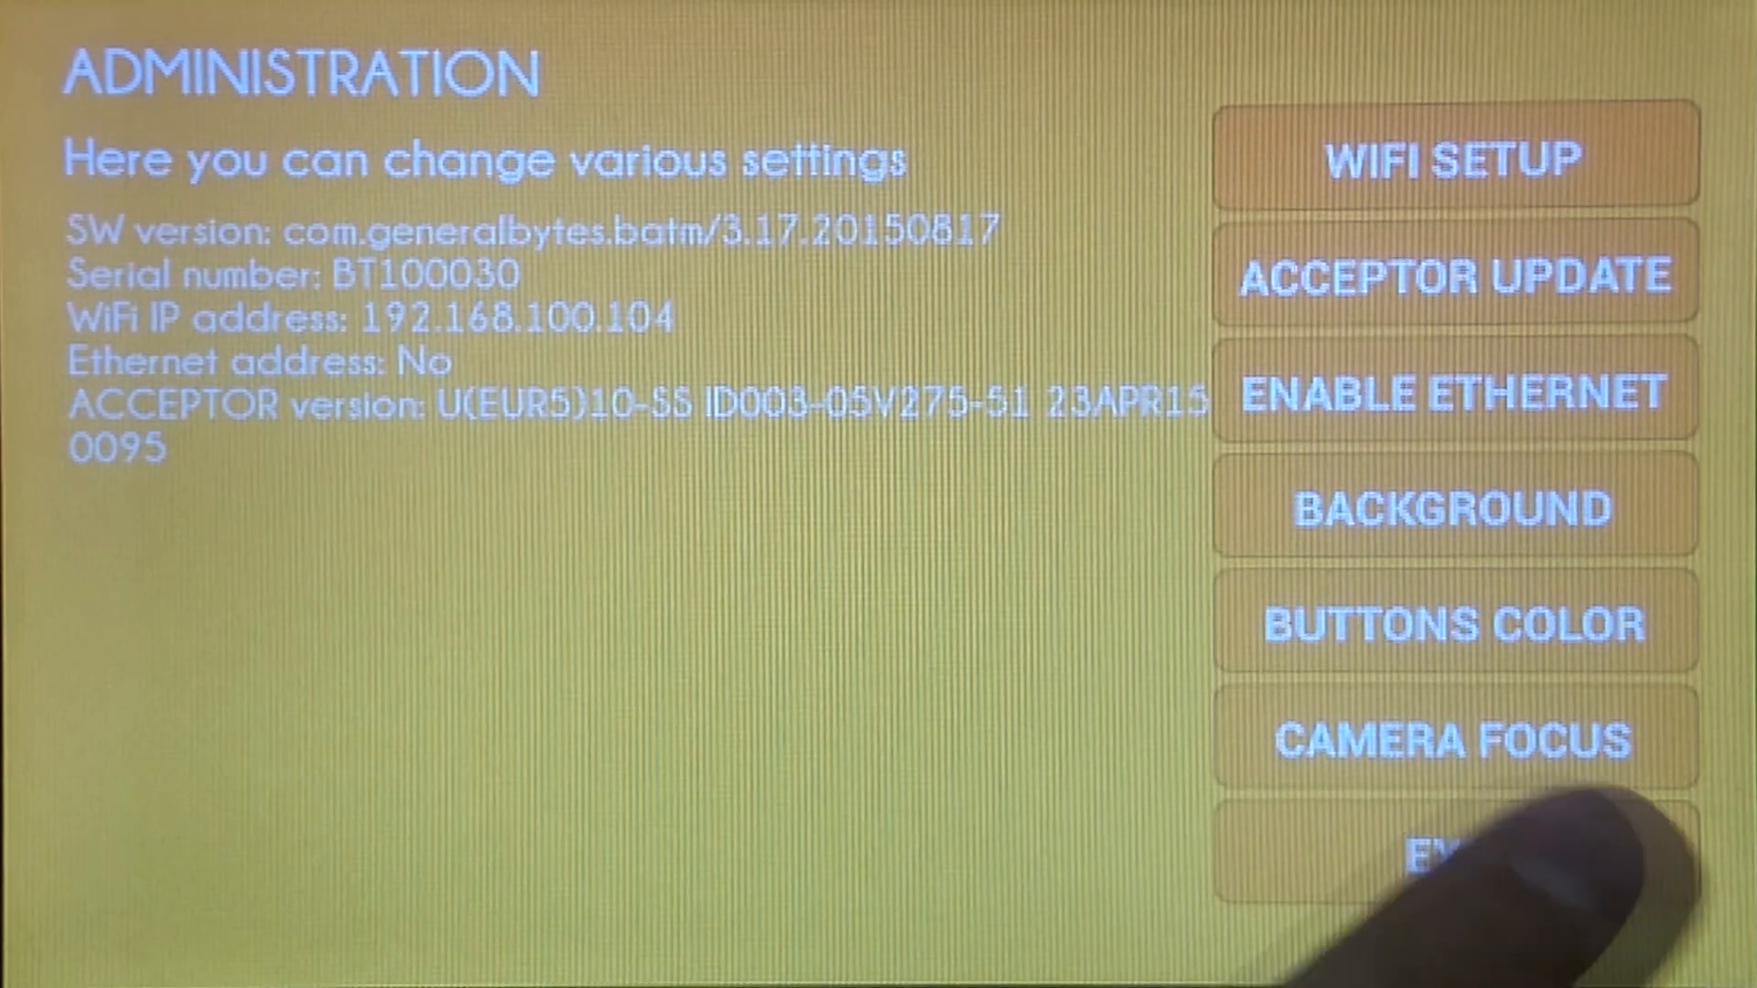
# Exit administration back to the Welcome to Bitcoin ATM buy screen
pyautogui.click(1440, 846)
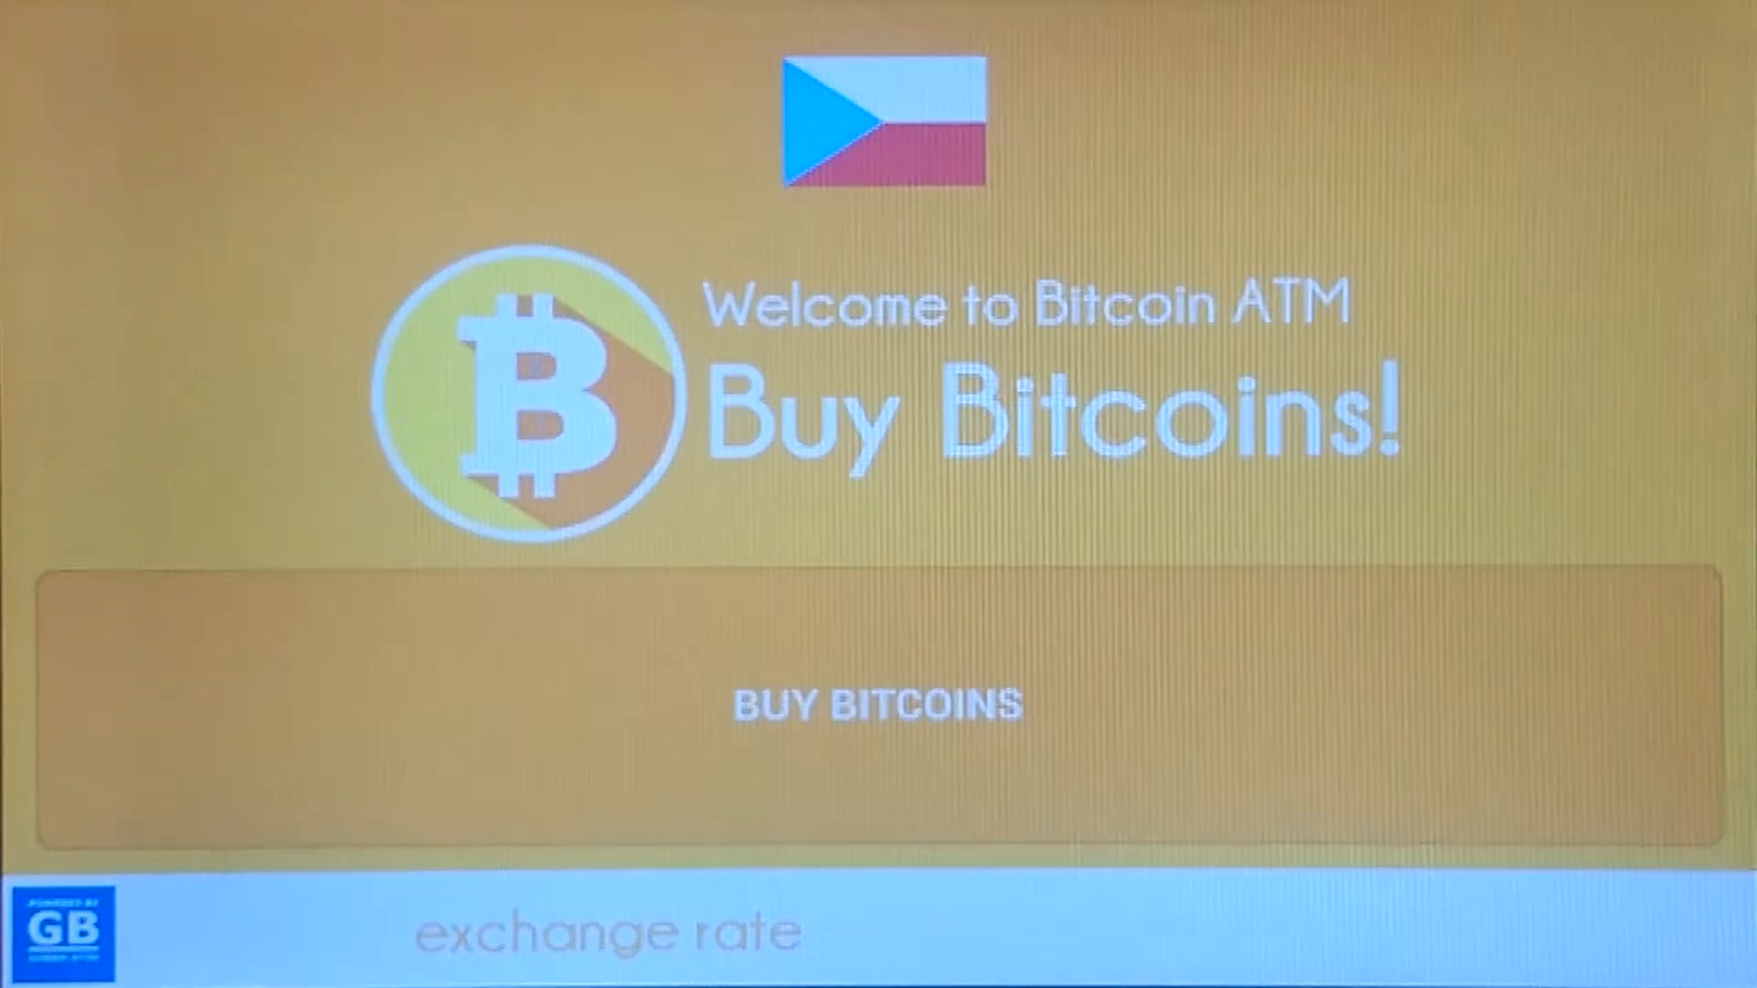